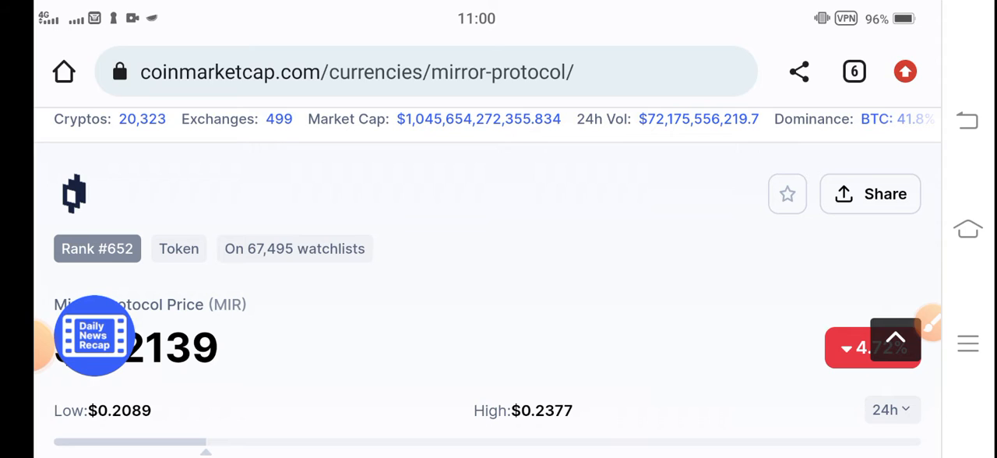
Scroll down slightly to bring the -4.82% 24-hour change badge into view.
{"action": "scroll", "scroll_direction": "down", "scroll_amount": 3}
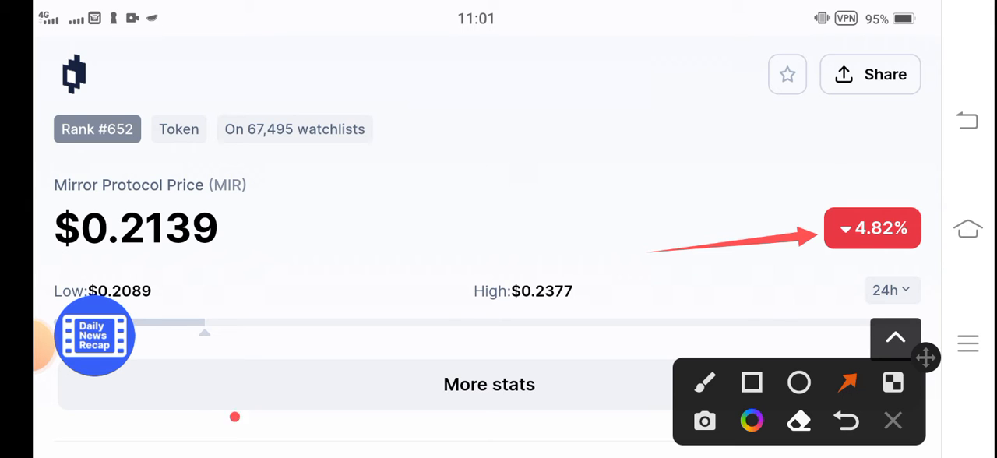
Draw arrows pointing at the $0.2139 price and the $0.2377 High value.
{"action": "left_click_drag", "start_coordinate": [235, 419], "coordinate": [164, 257]}
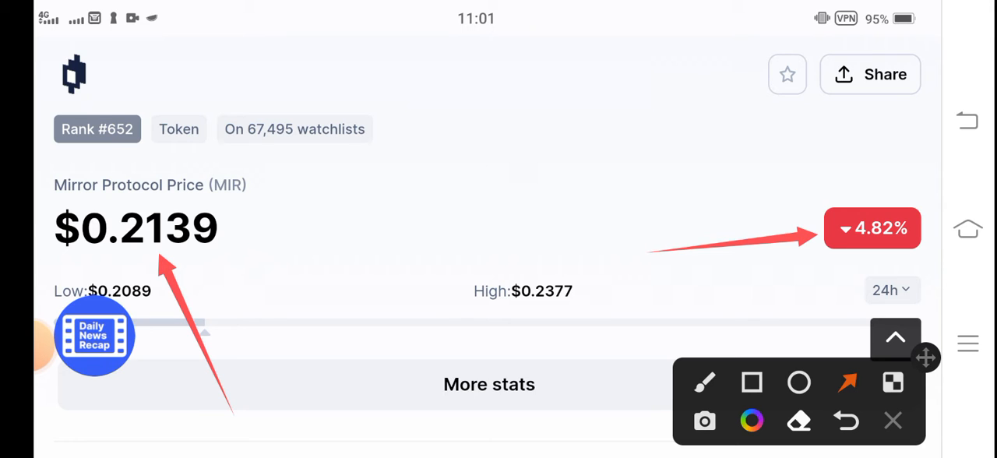
{"action": "left_click_drag", "start_coordinate": [389, 420], "coordinate": [514, 339]}
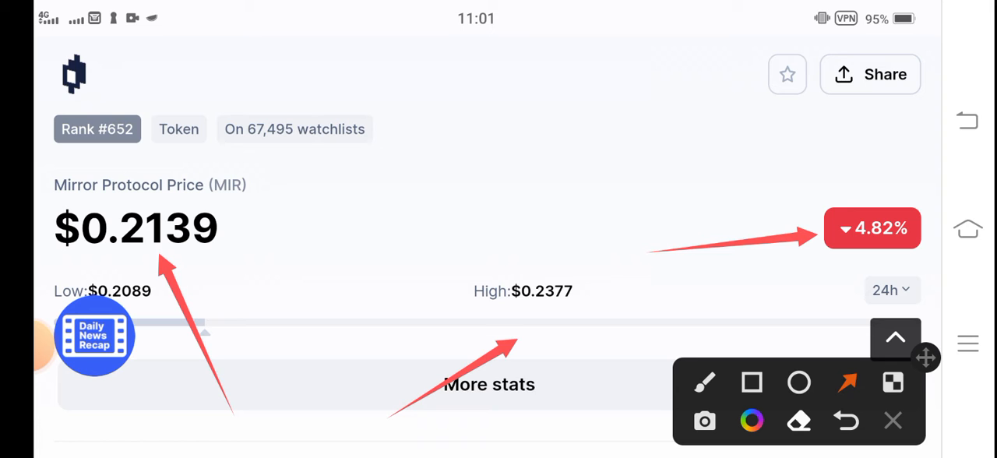
Scroll down past the stats to the 24-hour MIR price chart and its time axis.
{"action": "scroll", "scroll_direction": "down", "scroll_amount": 3}
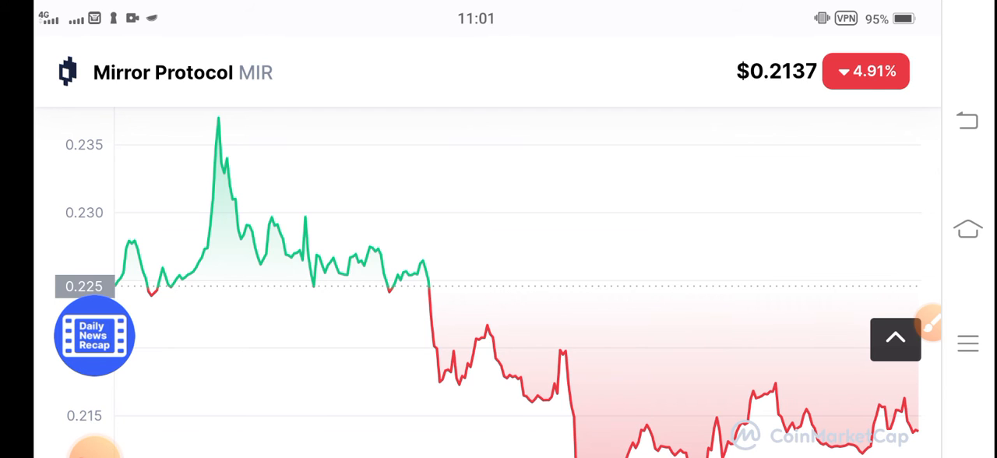
{"action": "scroll", "scroll_direction": "down", "scroll_amount": 3}
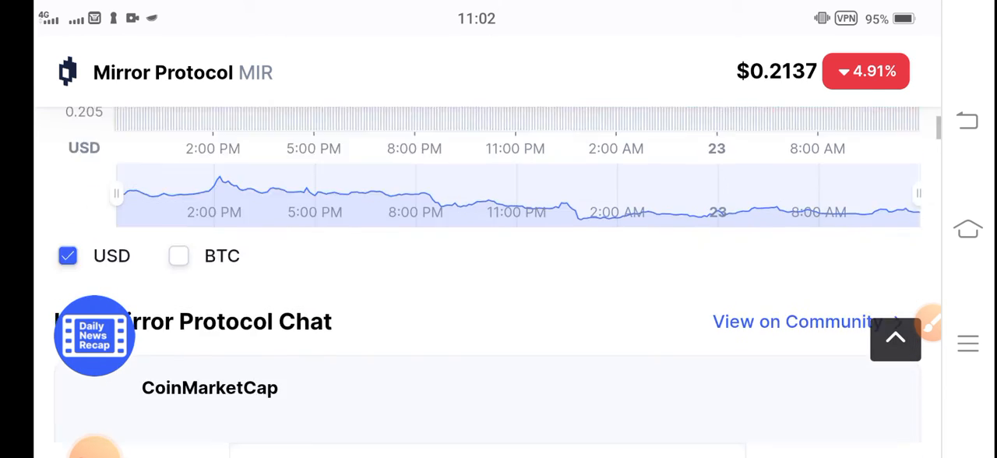